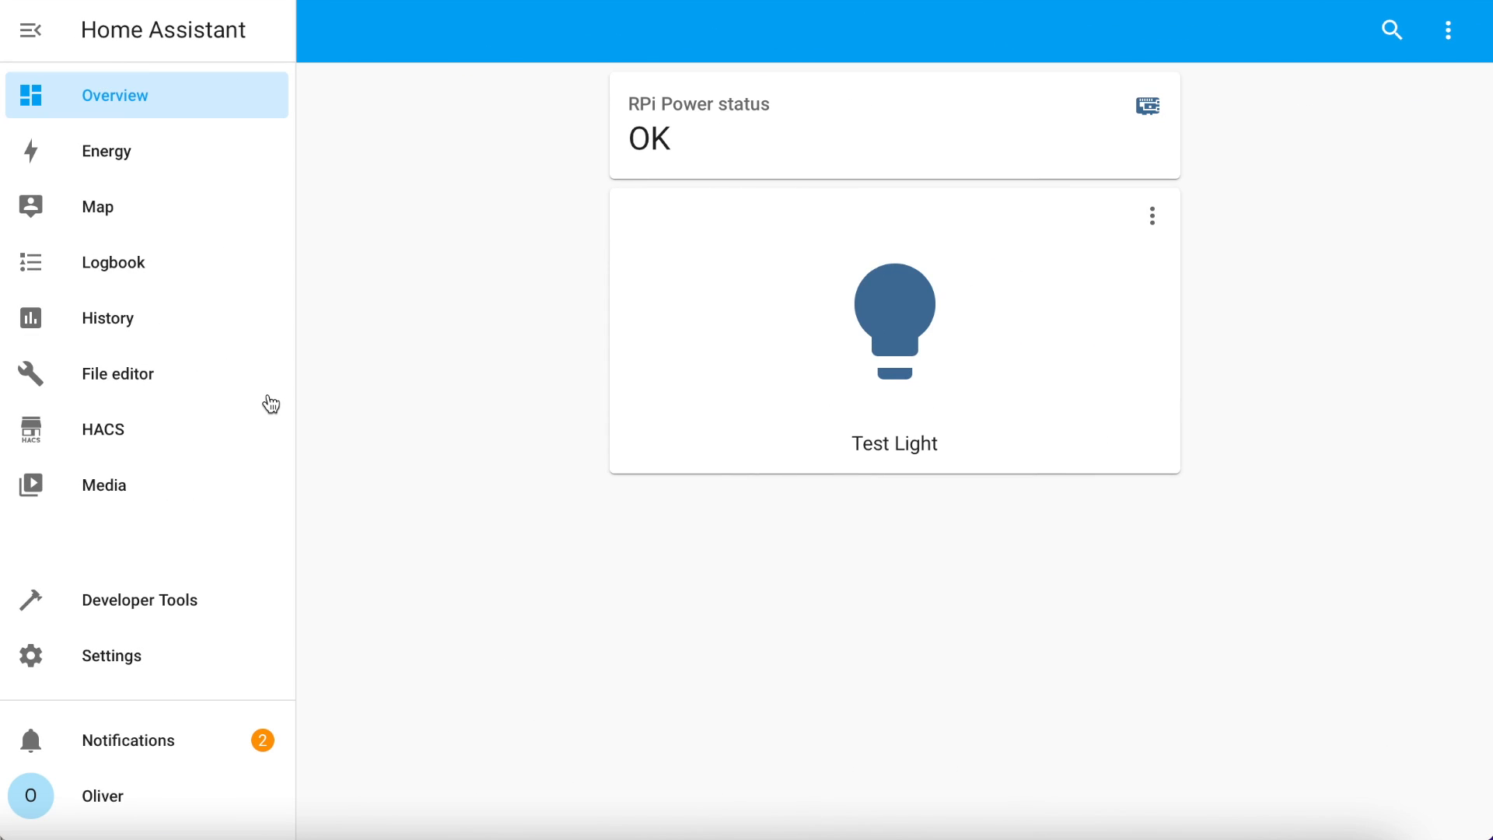
mouse_move(112, 209)
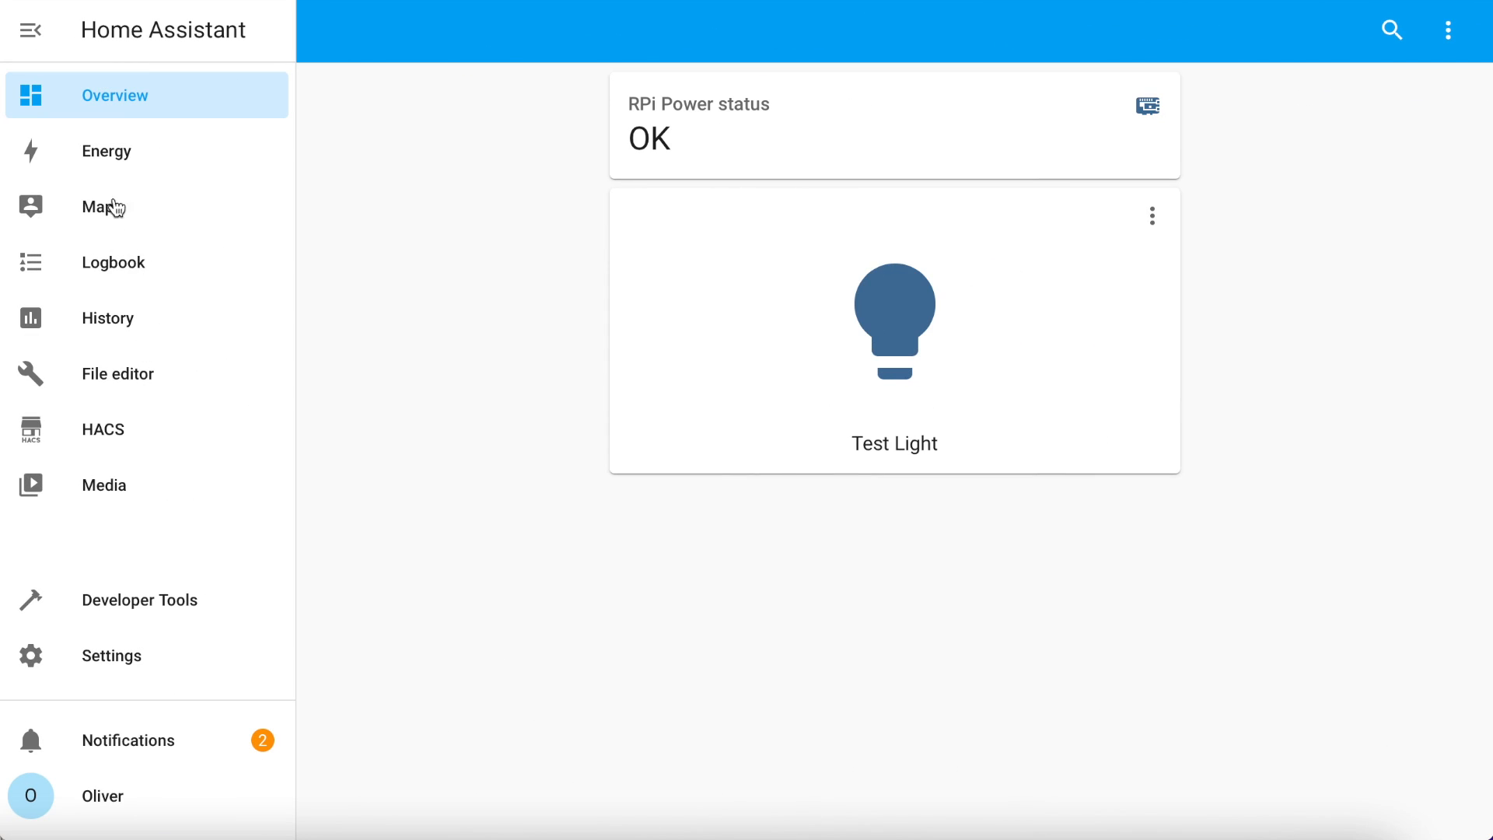
Search HACS repositories for 'myener' and open the myenergi repository page
click(103, 430)
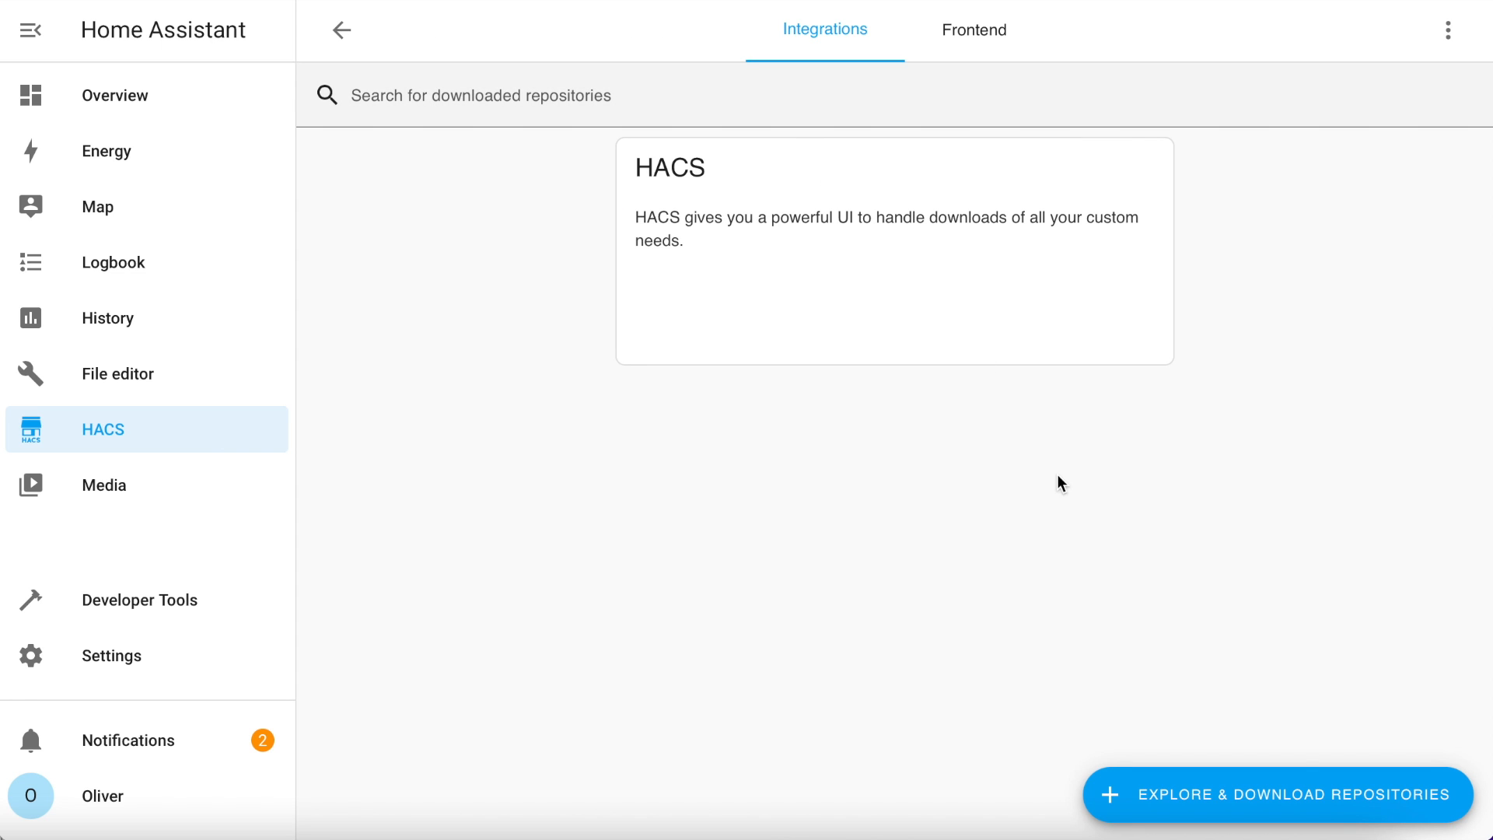
click(1272, 795)
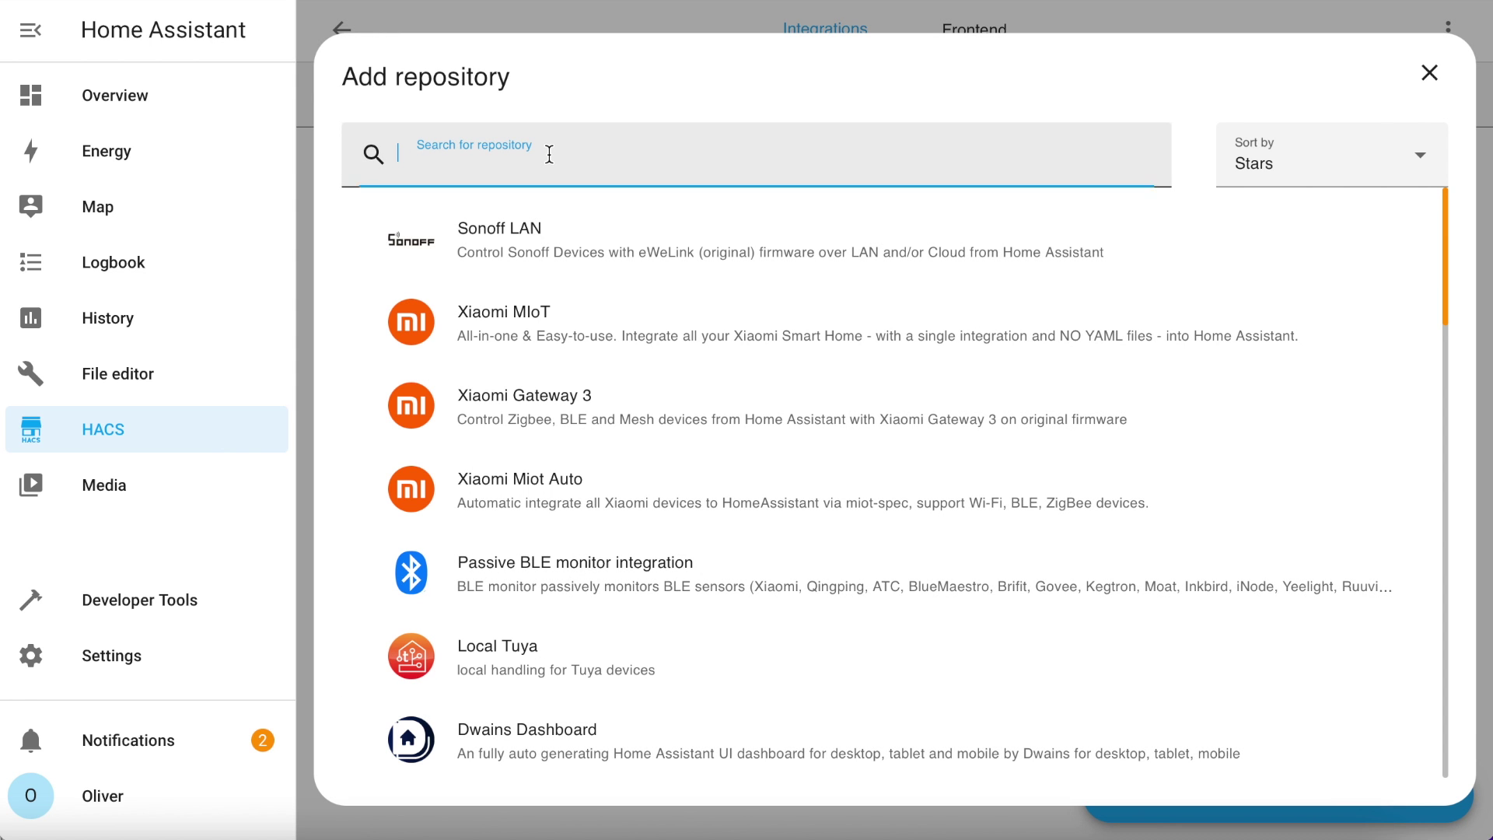
text(myener)
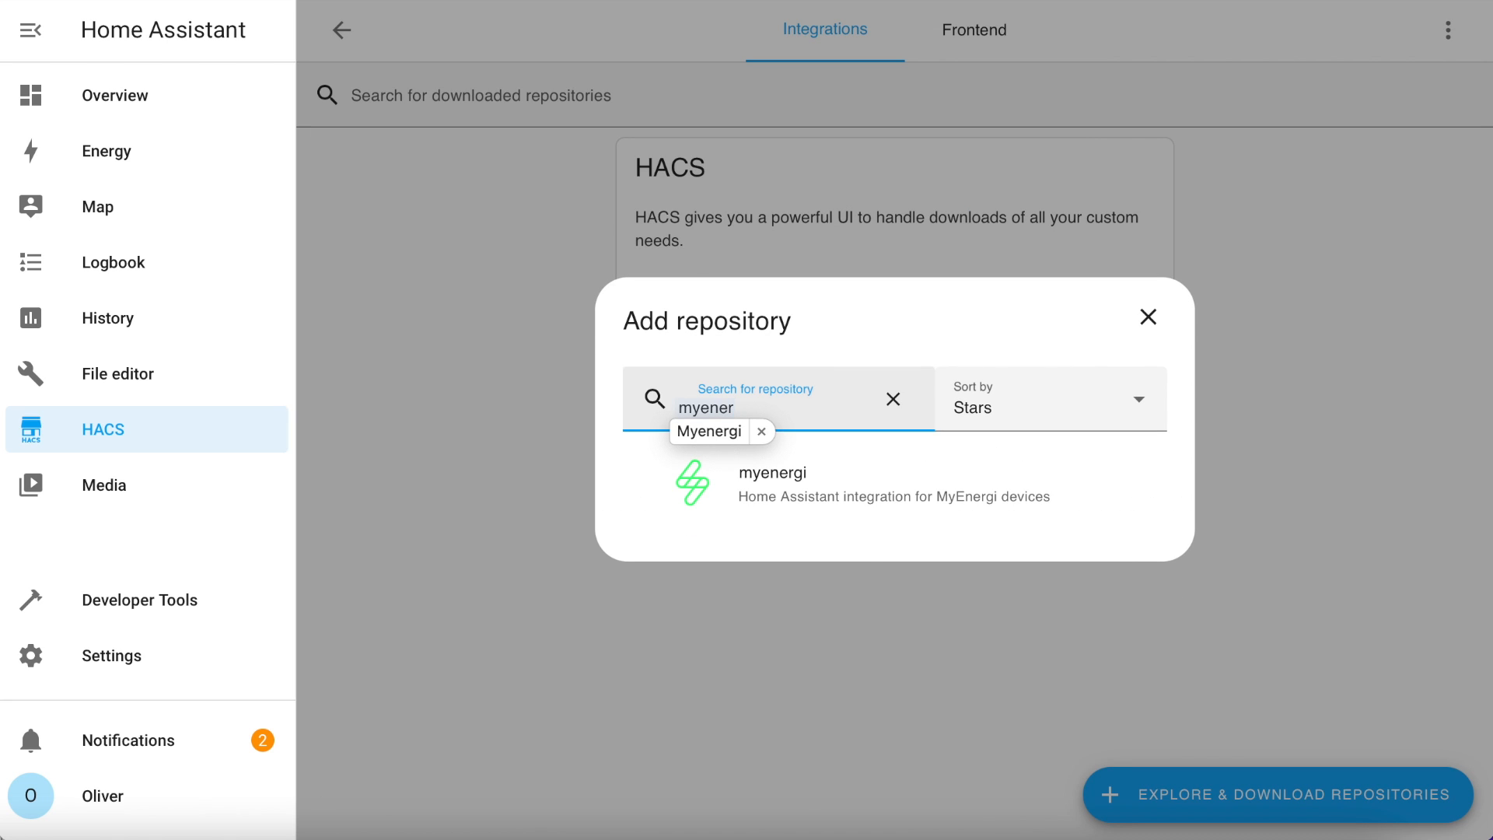
click(772, 483)
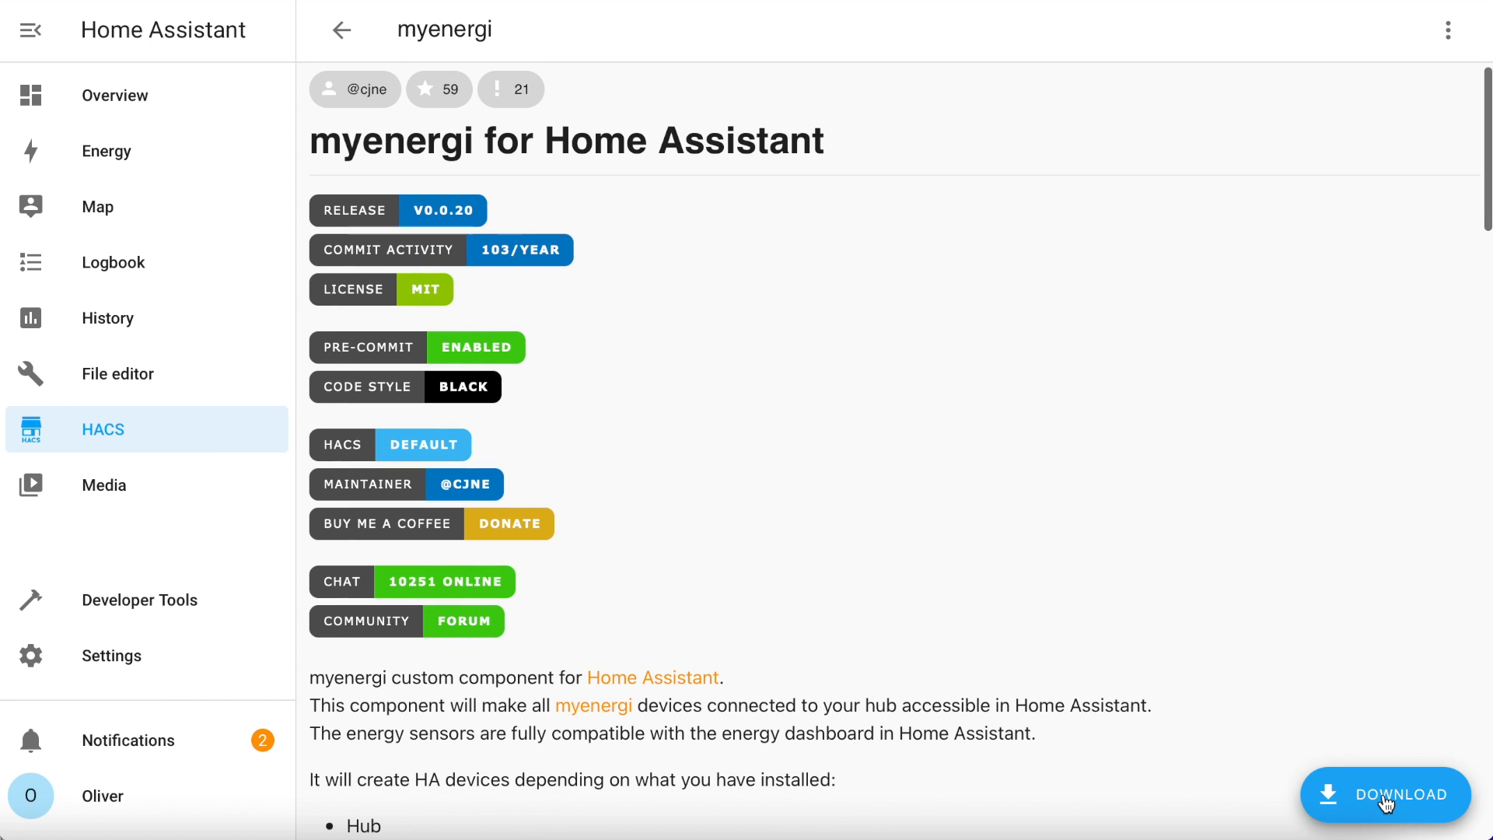
Download myenergi version 0.0.20 from its HACS repository page
click(1391, 795)
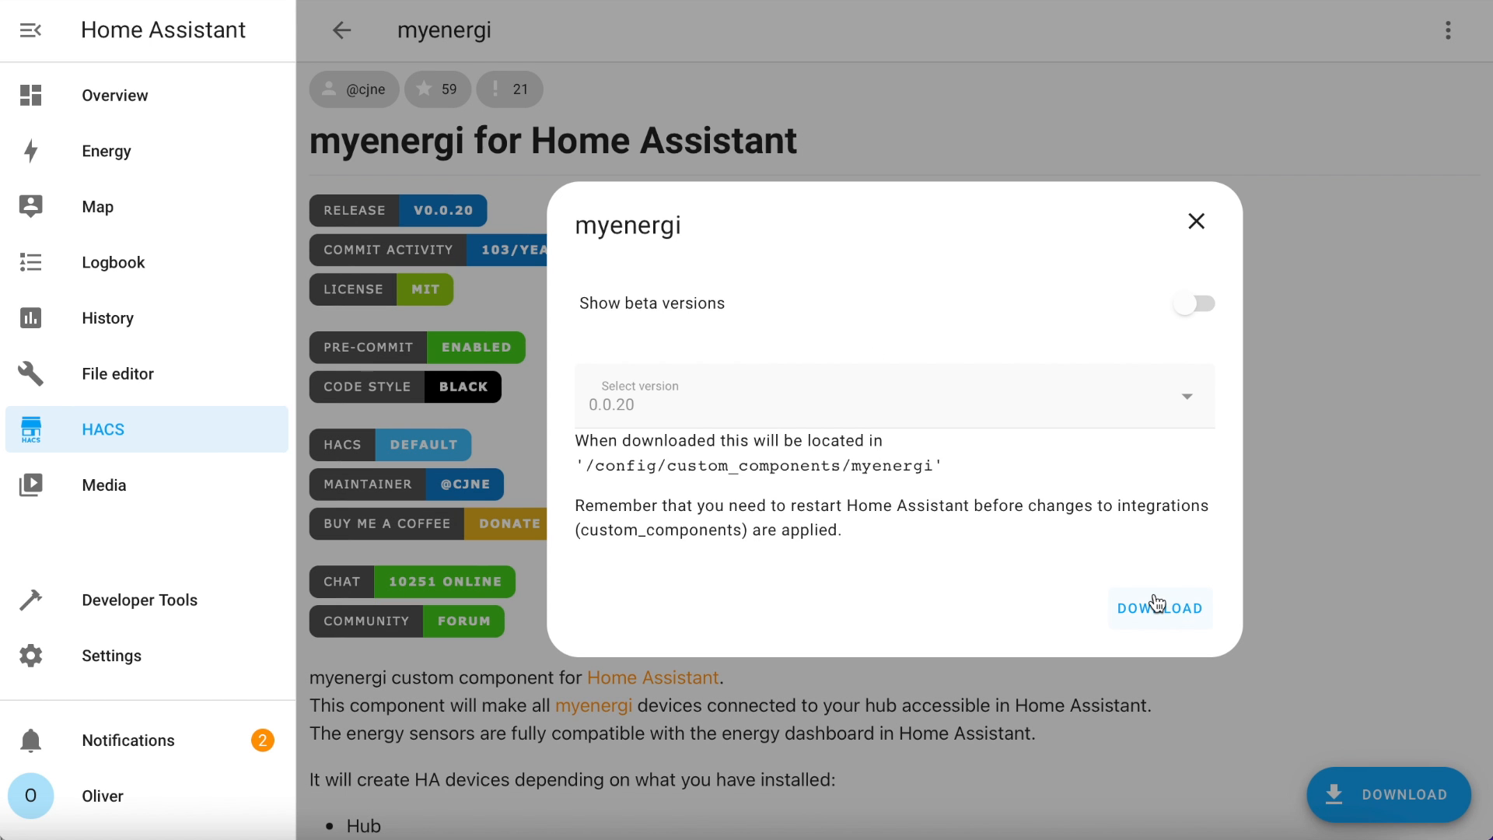
click(1159, 608)
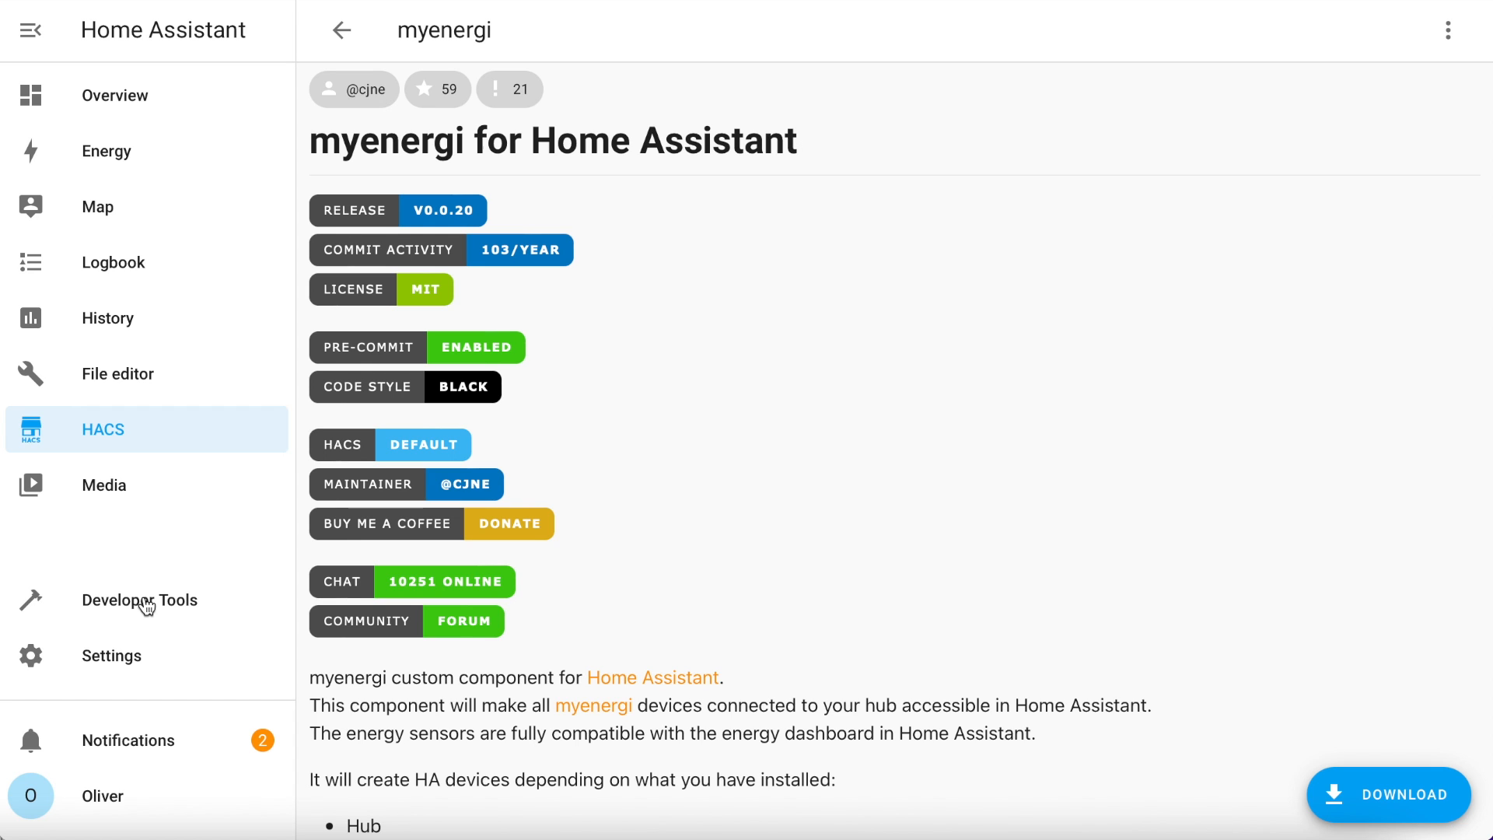
mouse_move(147, 605)
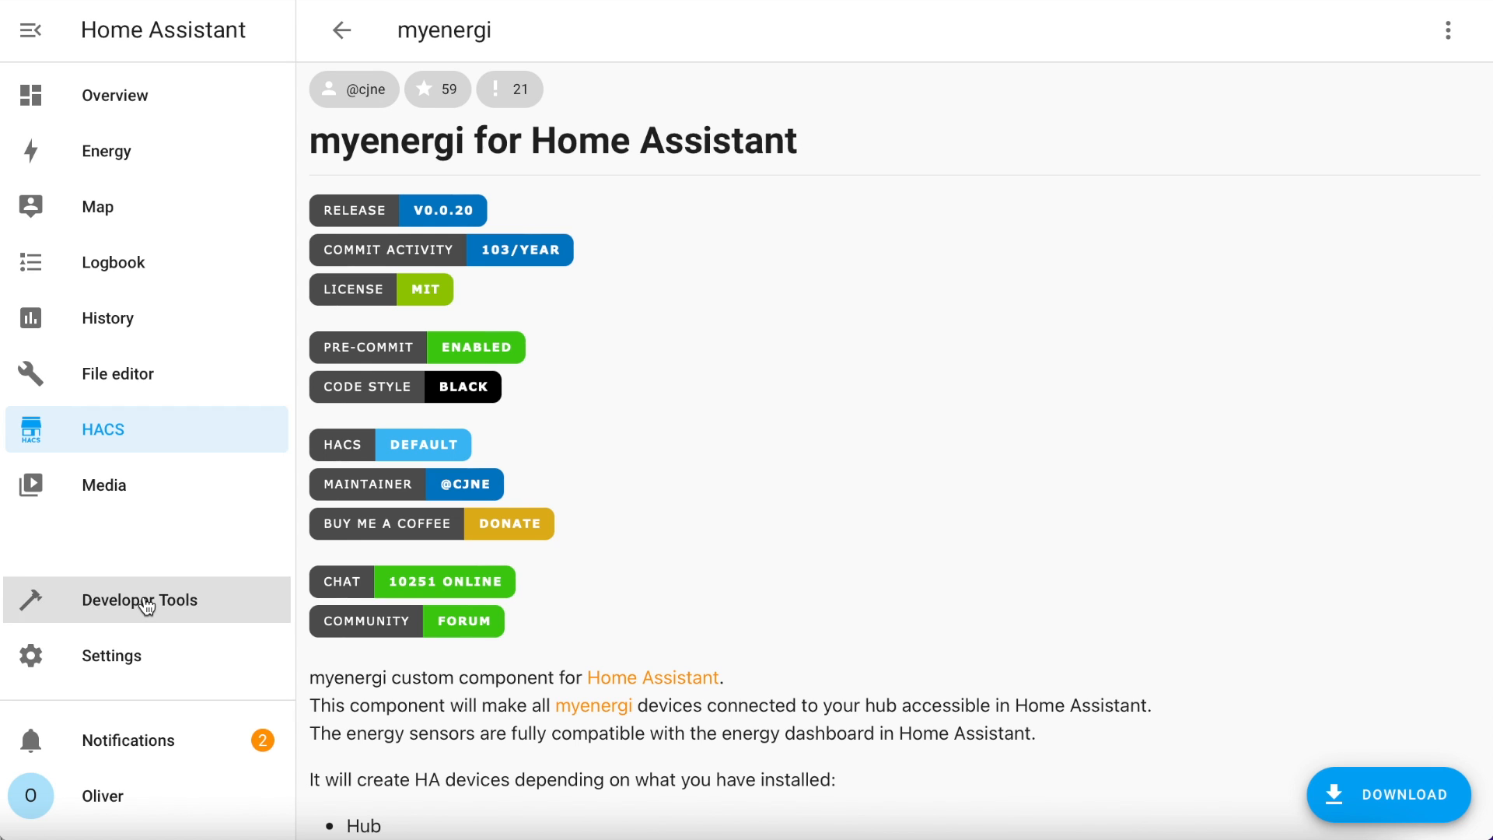
Run Check Configuration in Developer Tools YAML, then restart Home Assistant
click(139, 600)
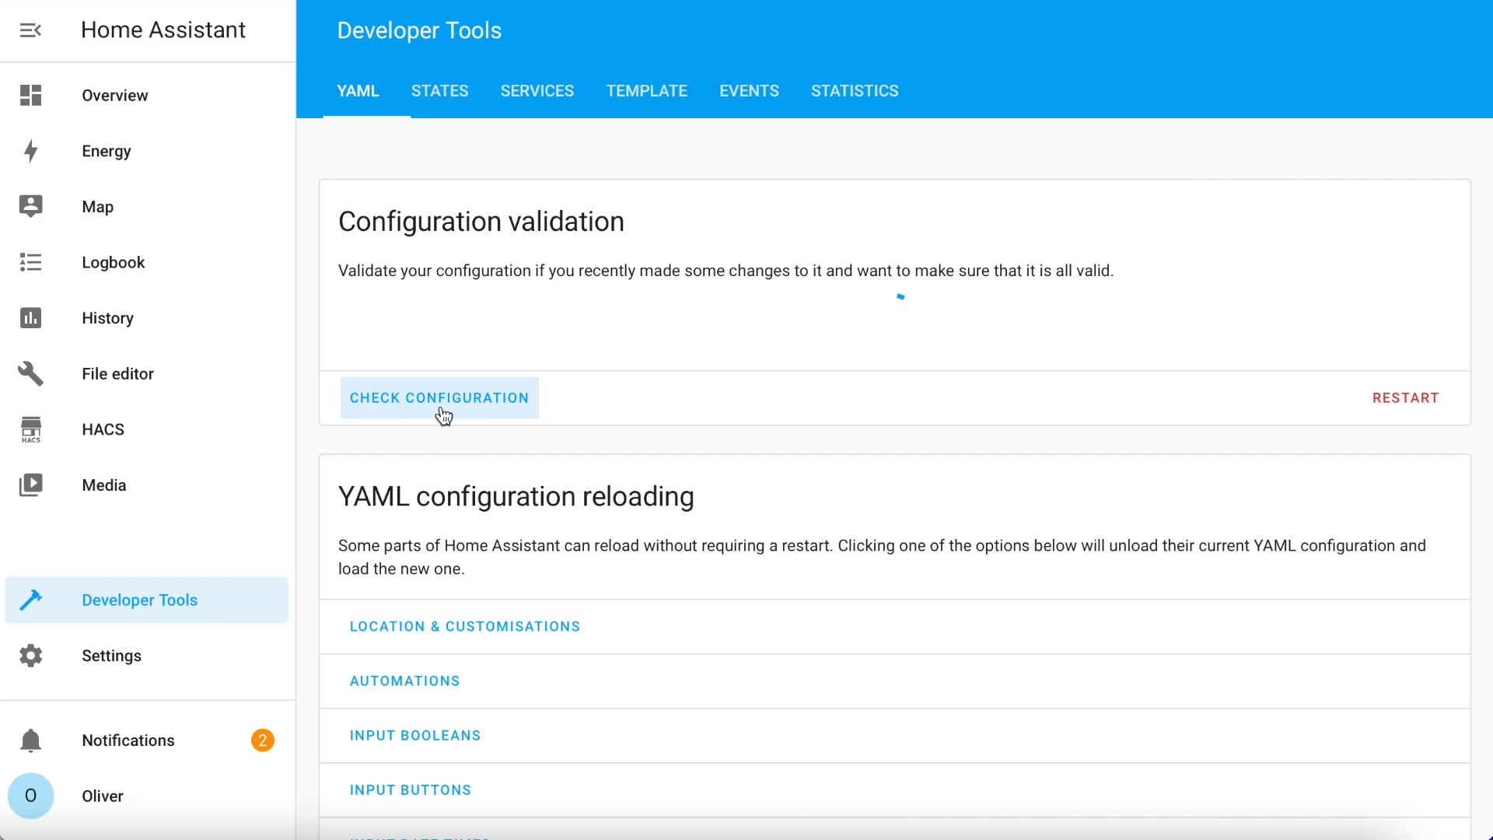
click(439, 398)
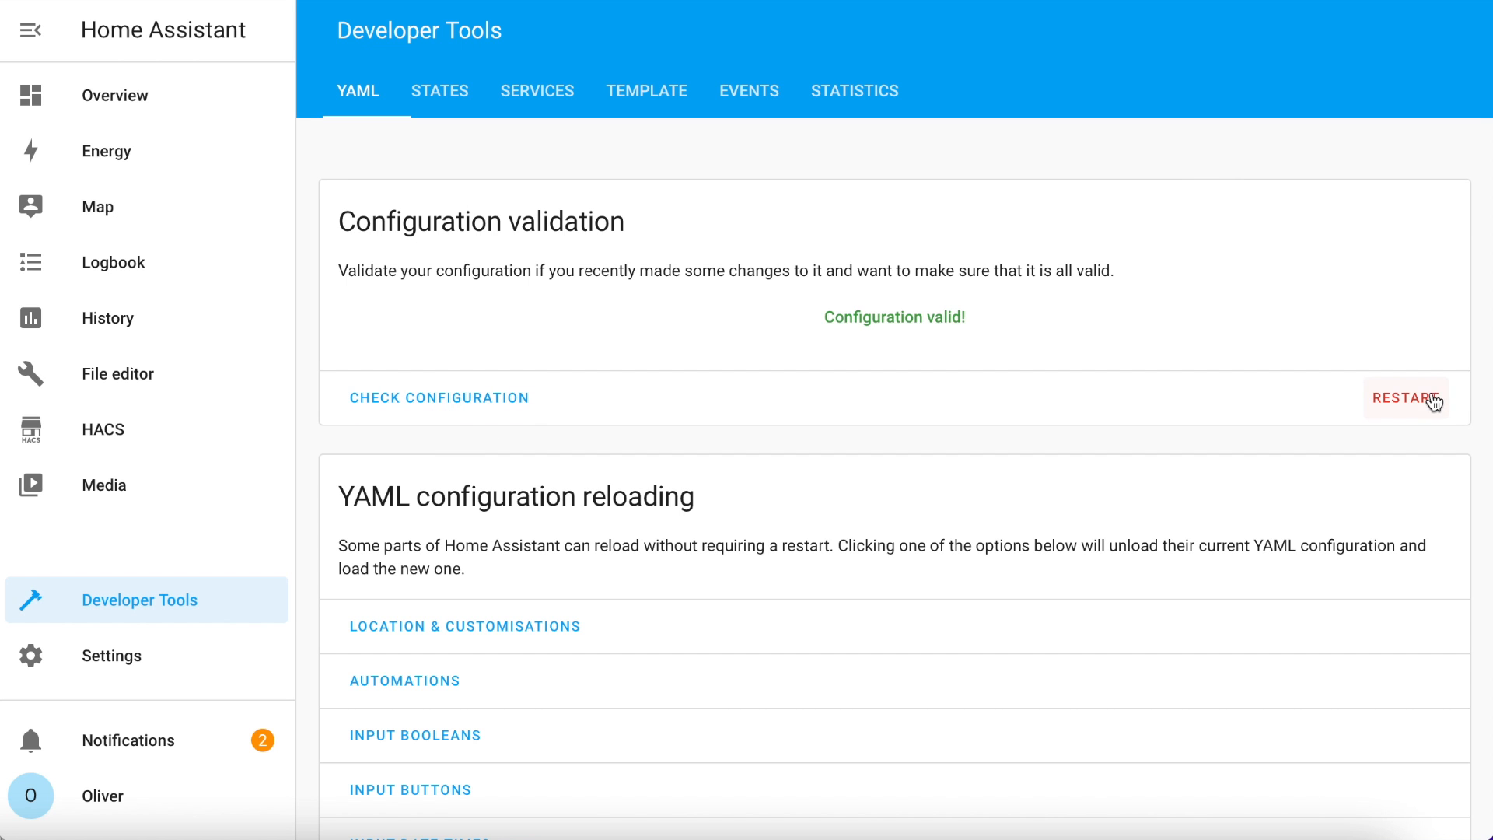
click(1405, 397)
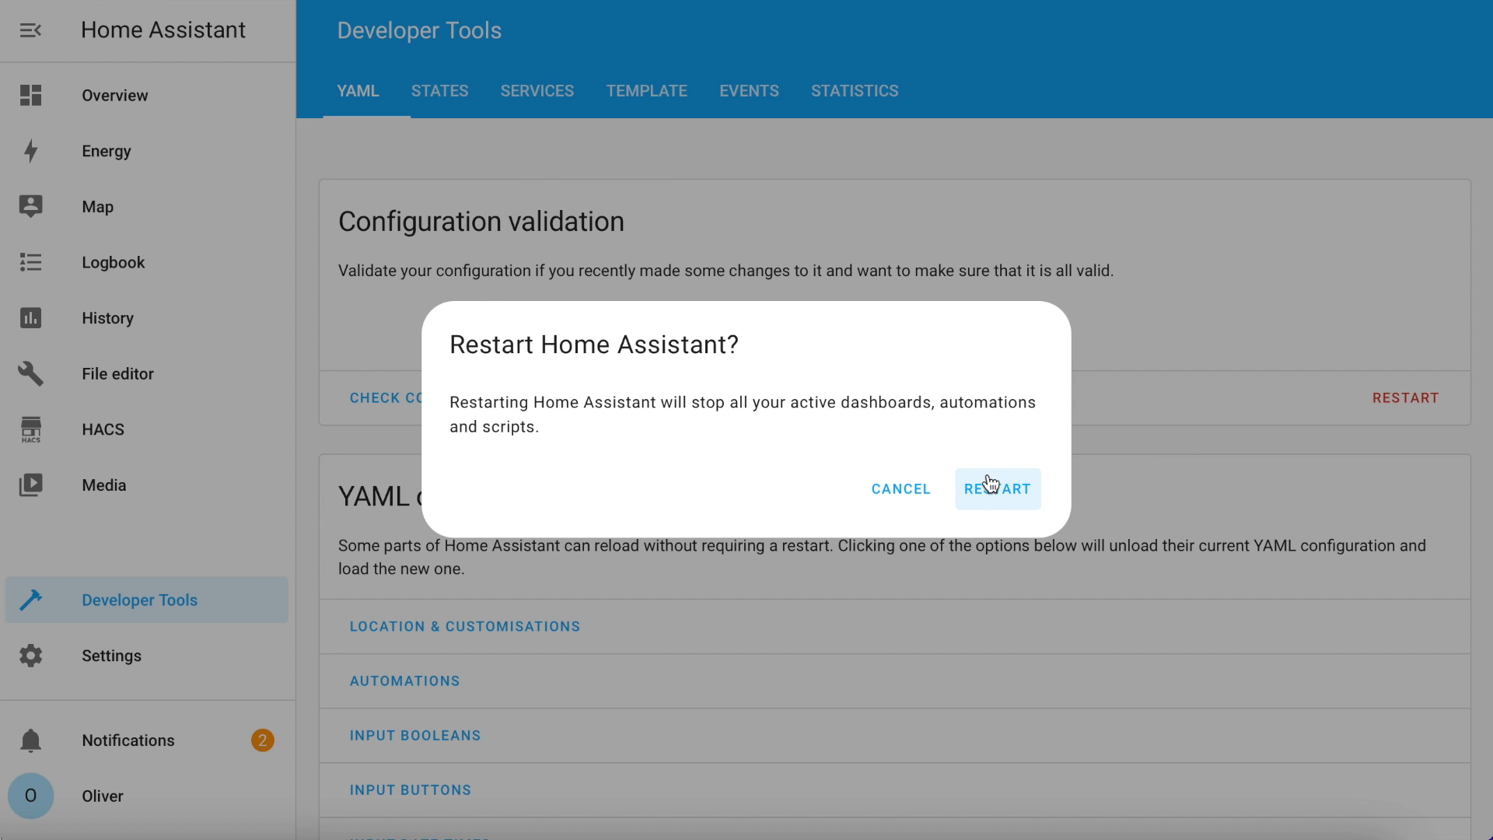
click(997, 488)
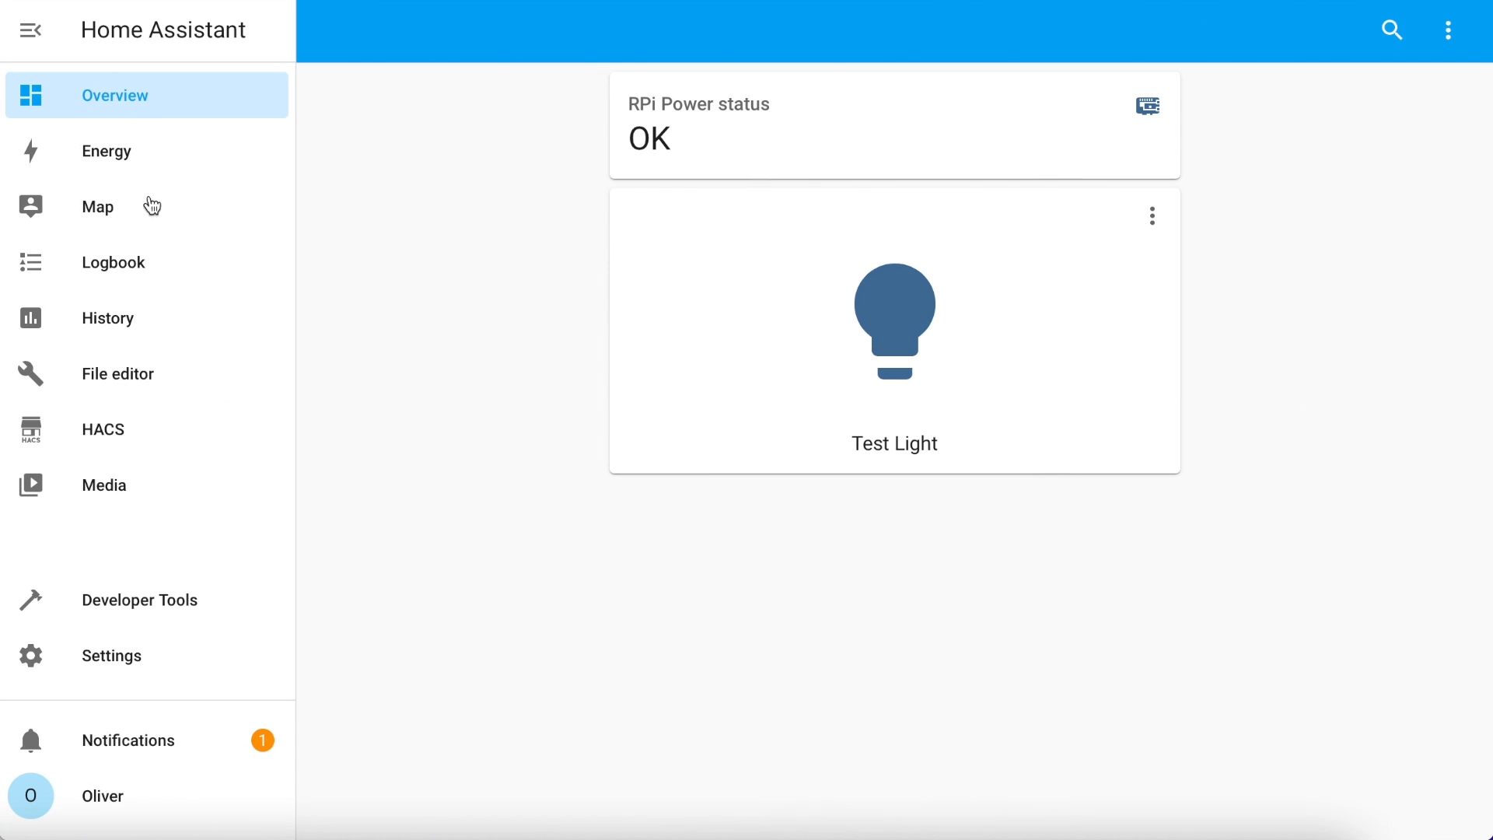
Add a new integration in Devices & Services, searching 'mye' and selecting myenergi
click(111, 655)
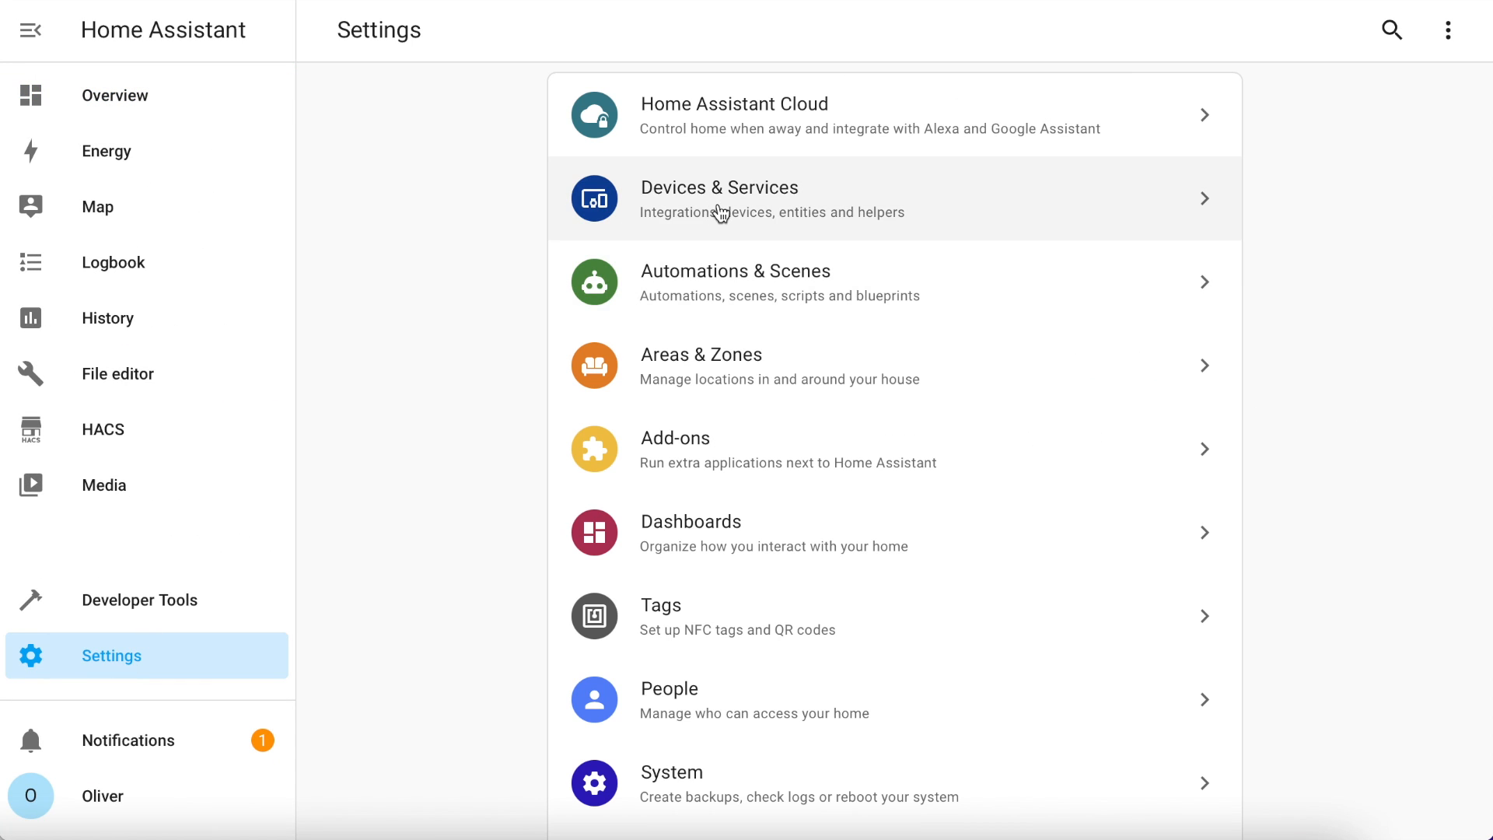
click(720, 198)
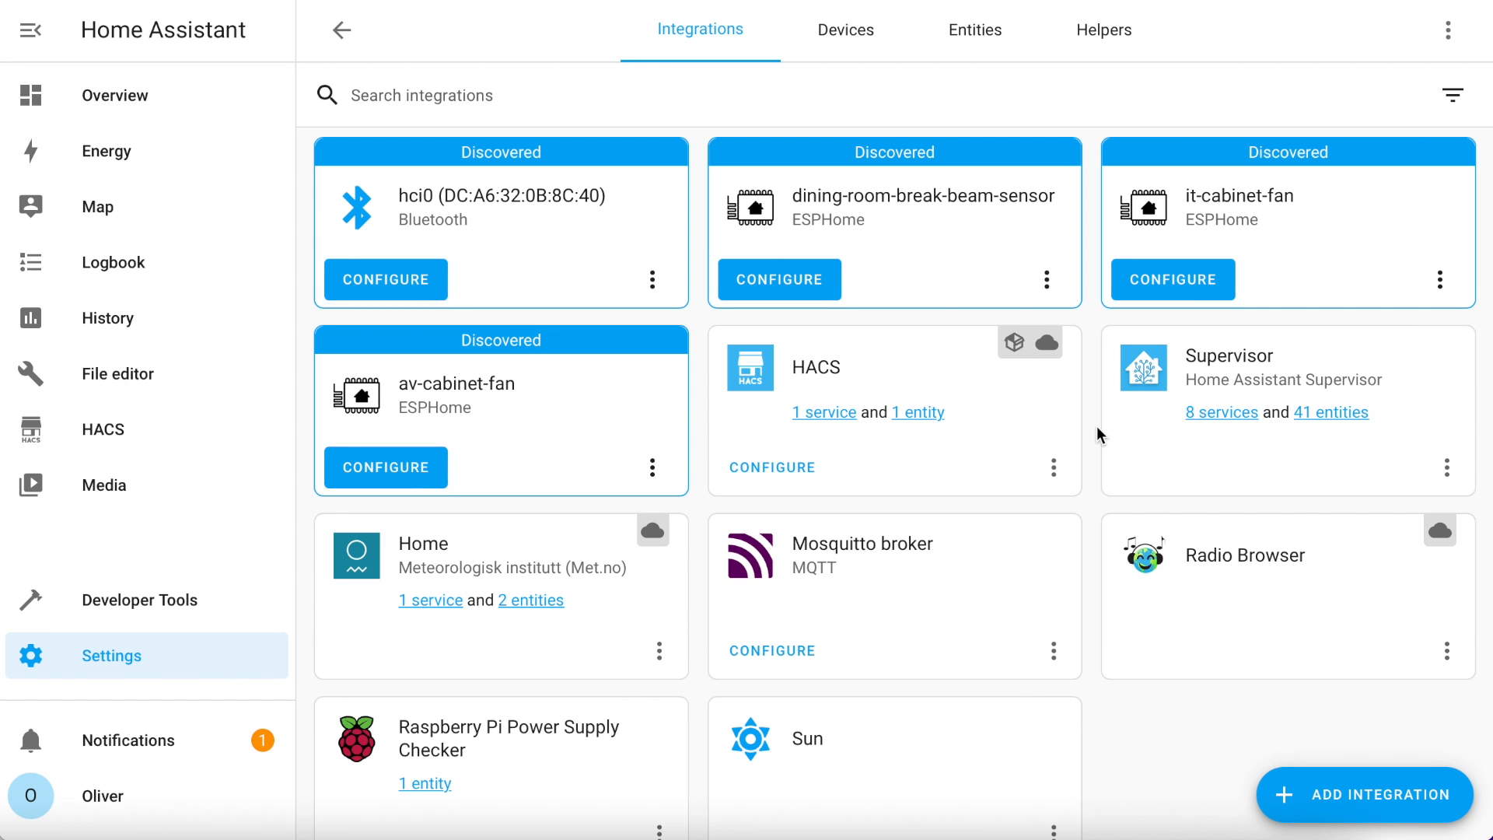
mouse_move(1363, 813)
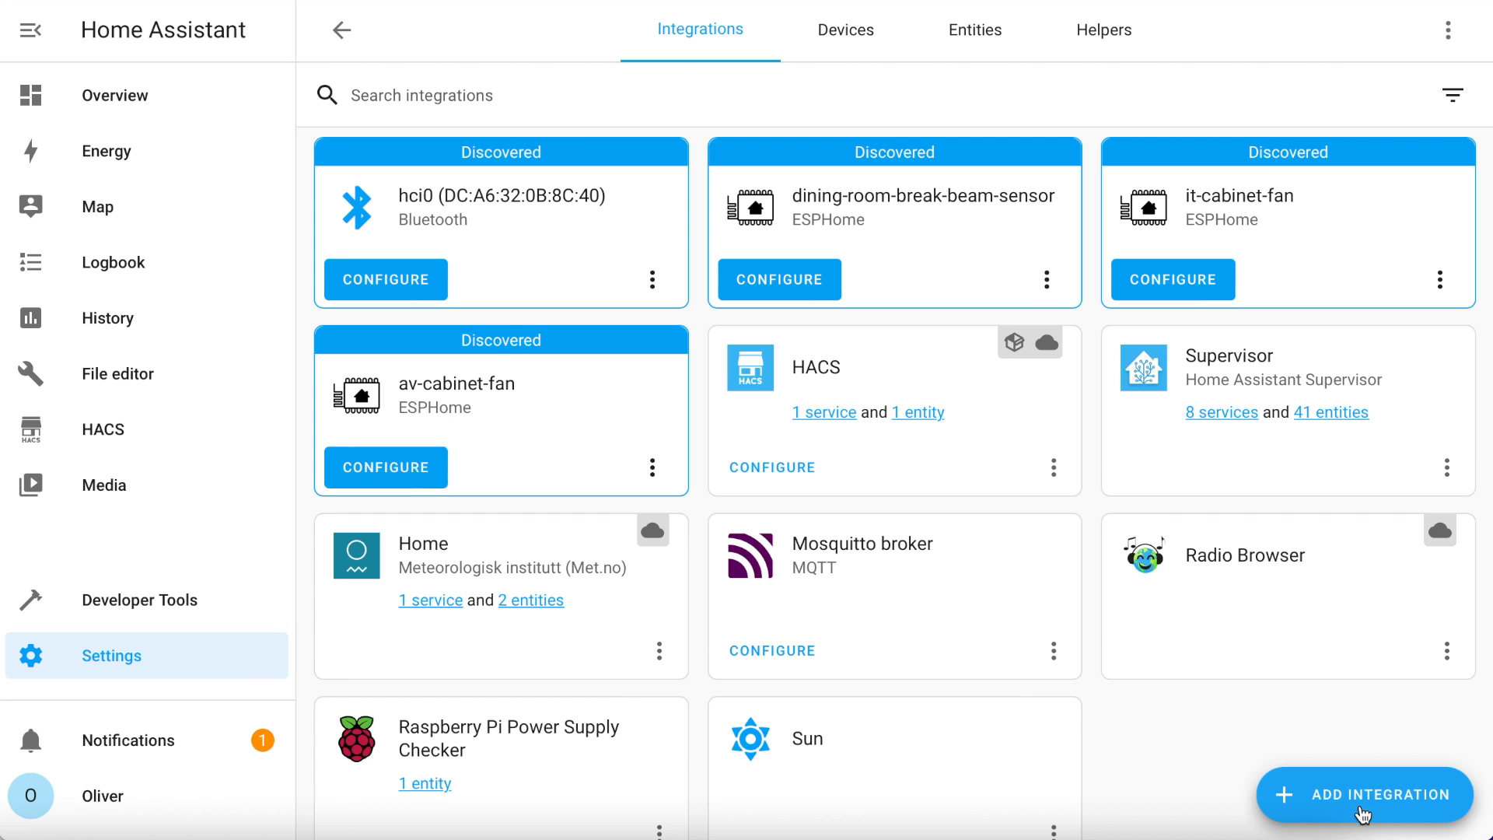
click(1372, 794)
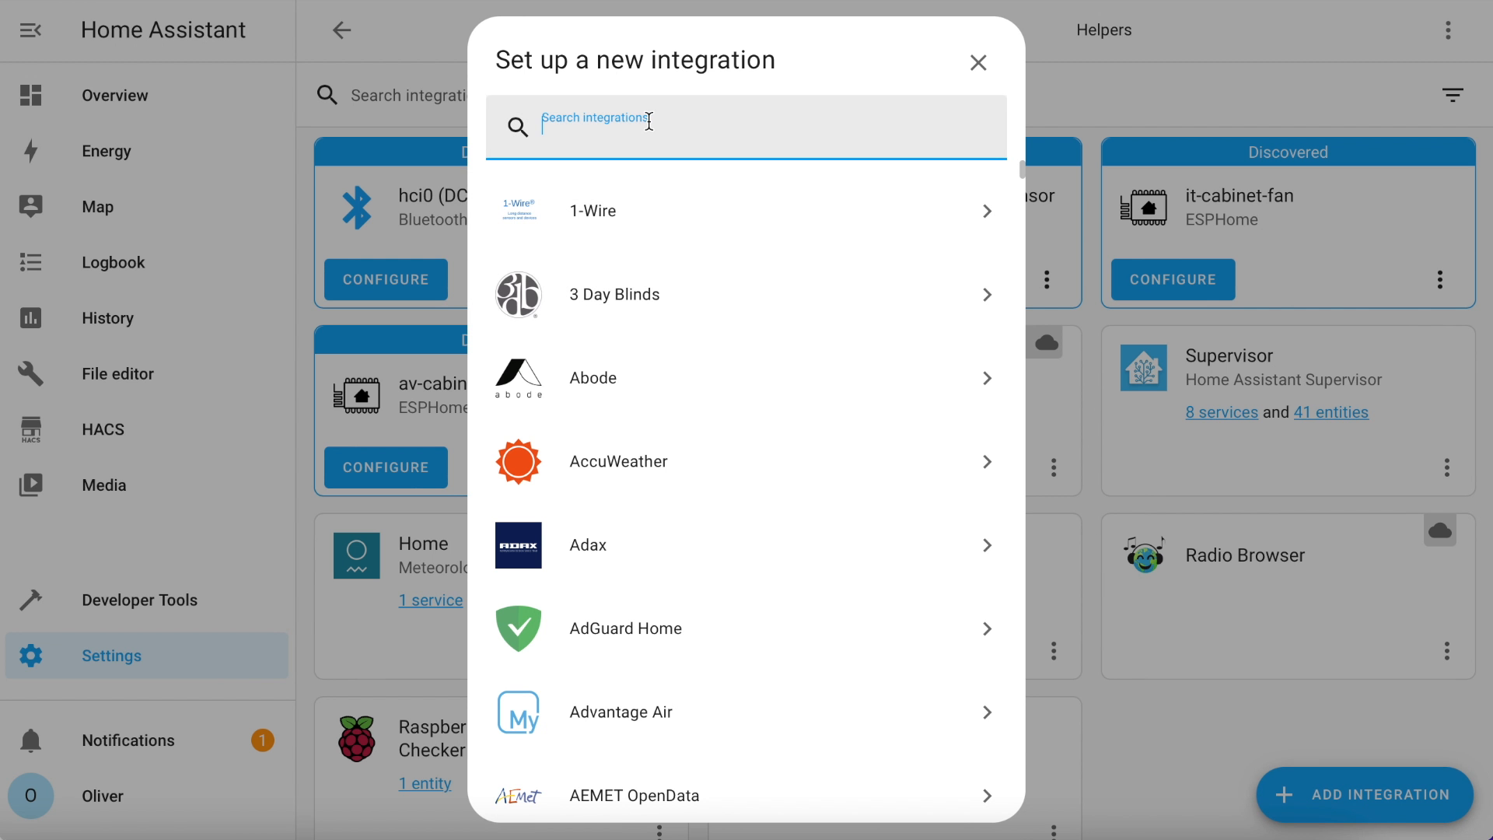
text(mye)
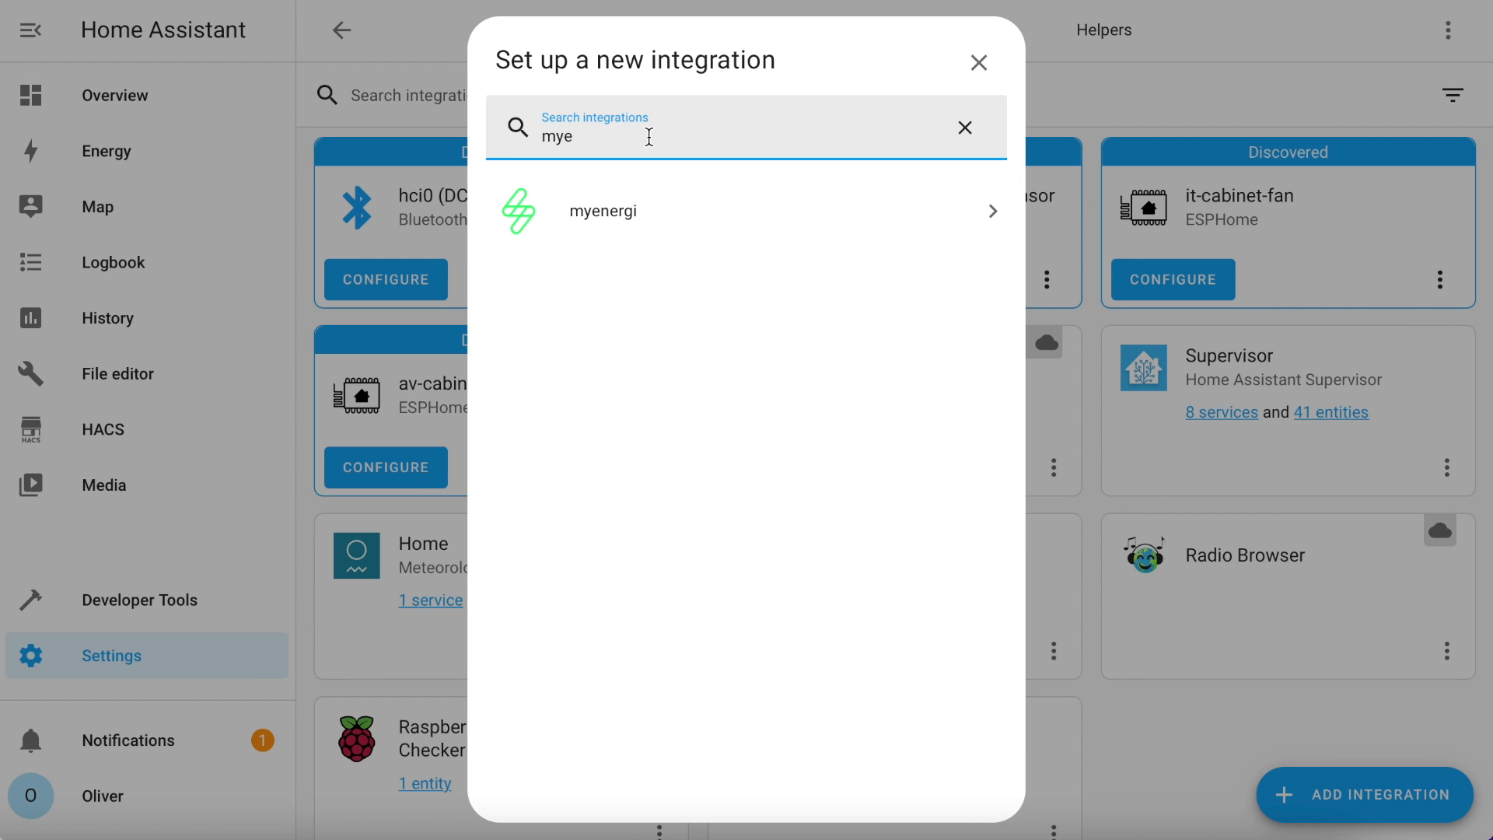
click(603, 211)
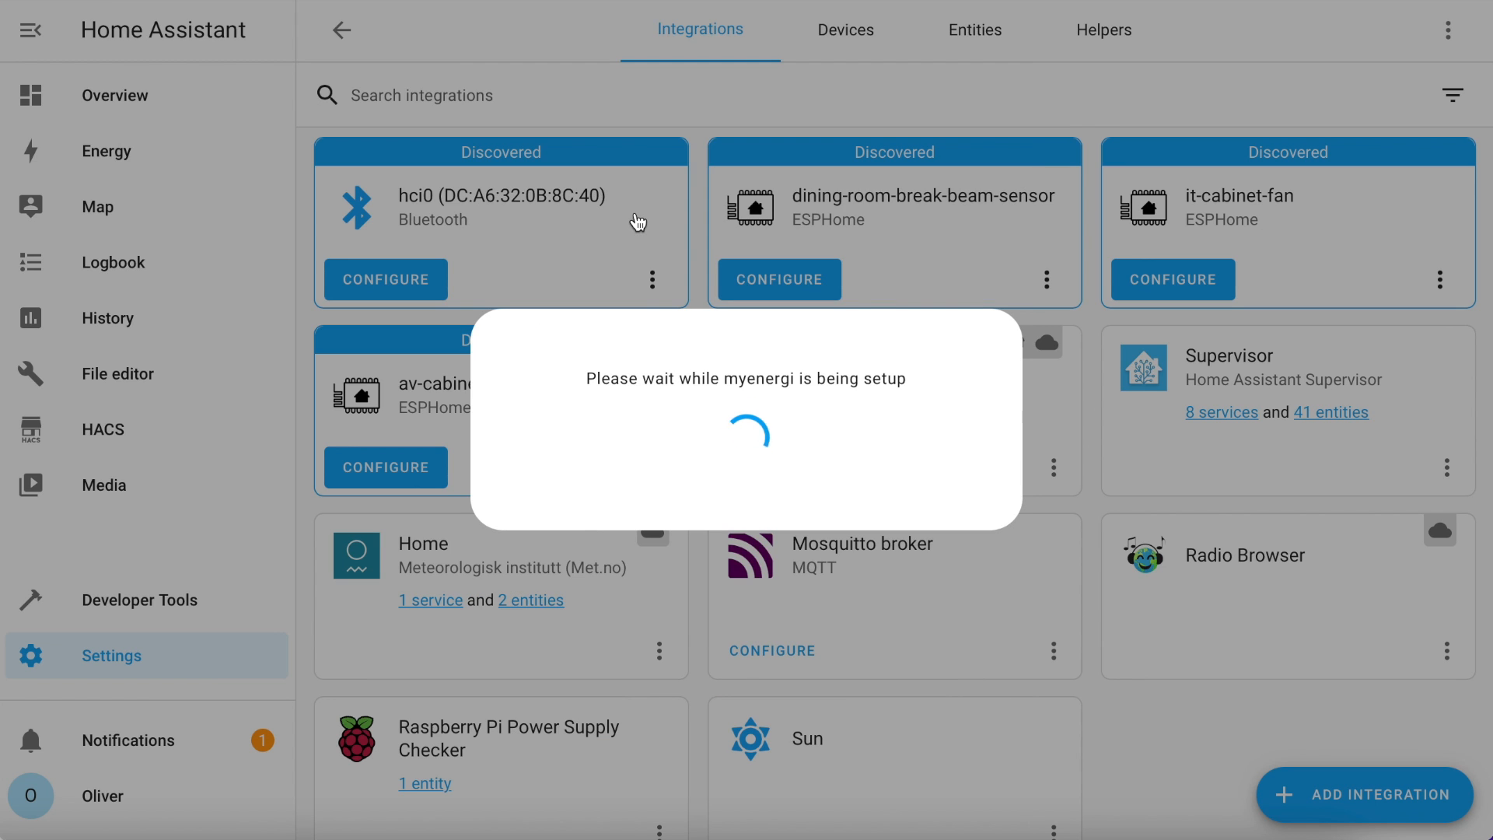